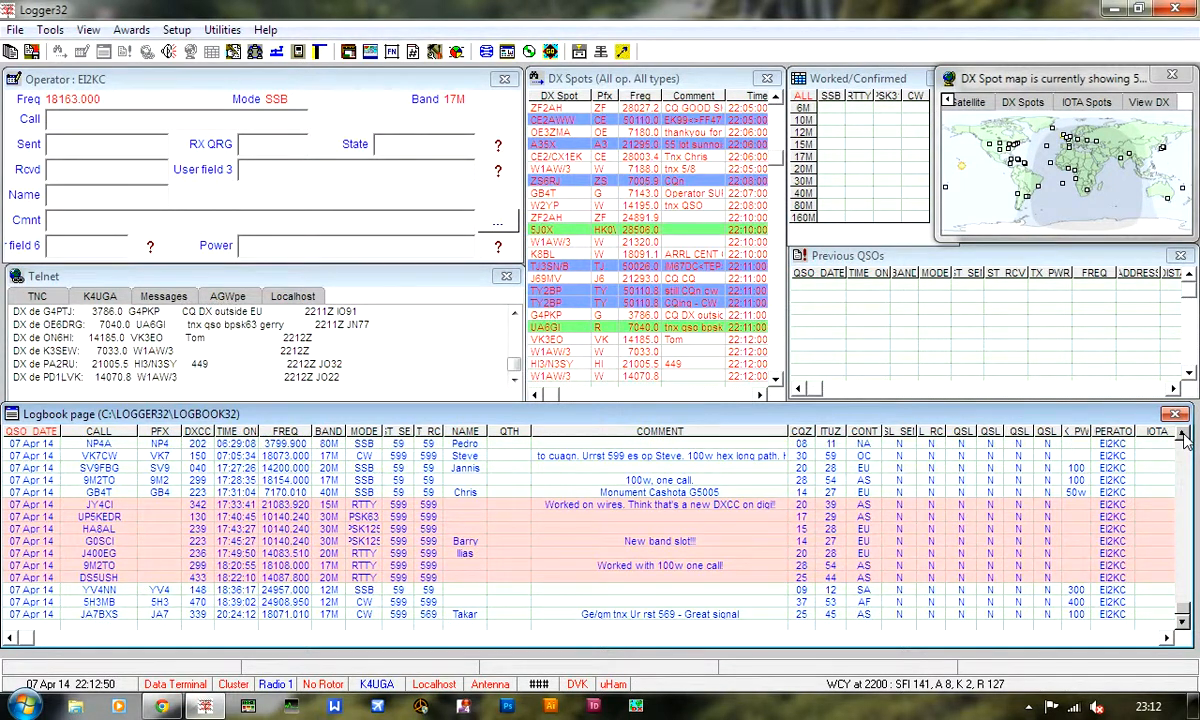
Step: Scroll through LoTW's 25 most recent QSL confirmations and return to the QSO results page
scroll("down", 3)
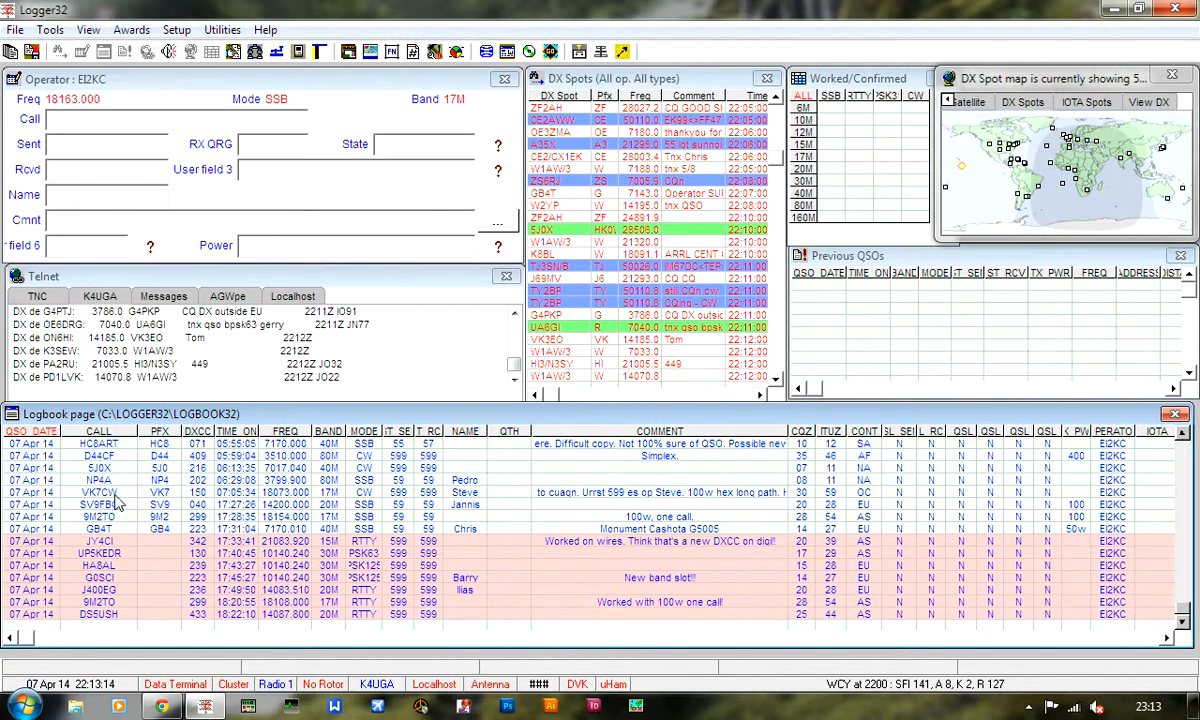
mouse_move(308, 502)
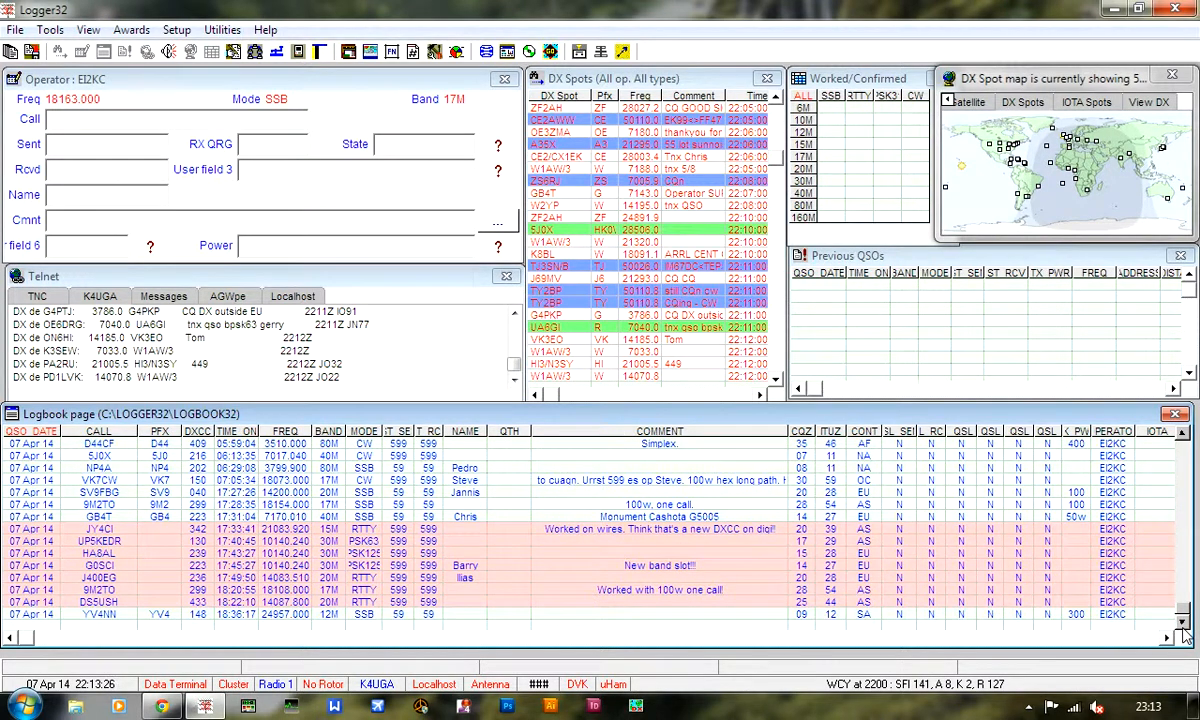
scroll("down", 3)
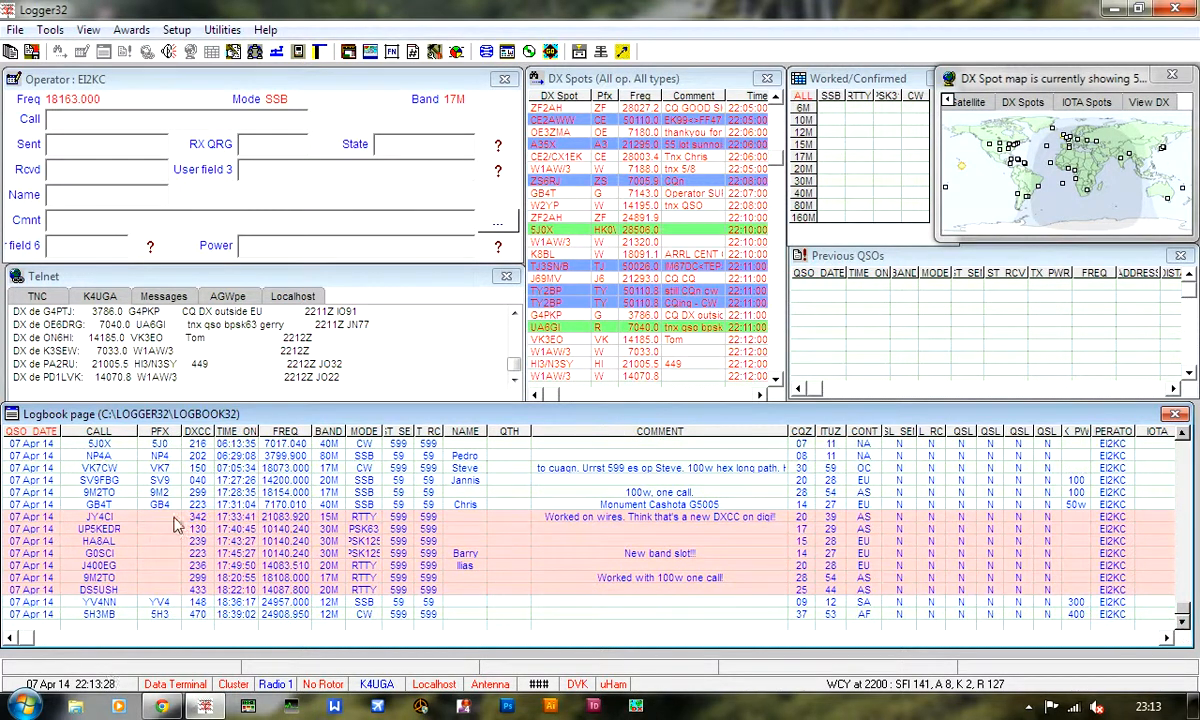
mouse_move(708, 528)
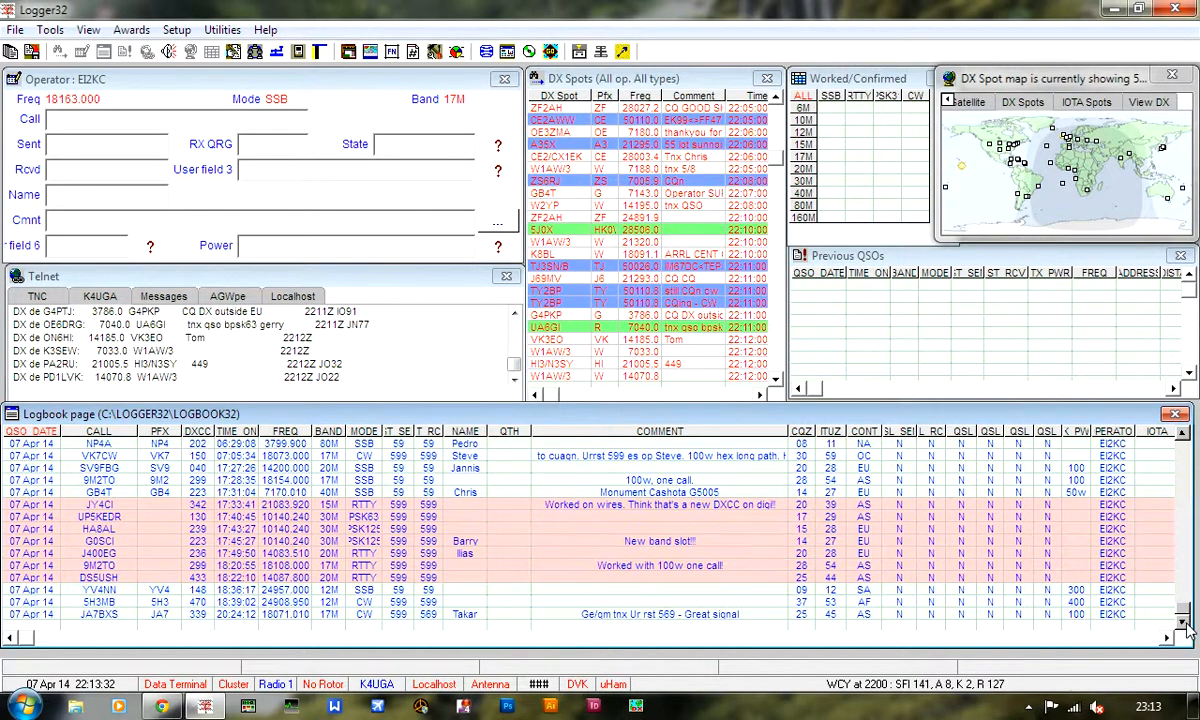
scroll("down", 3)
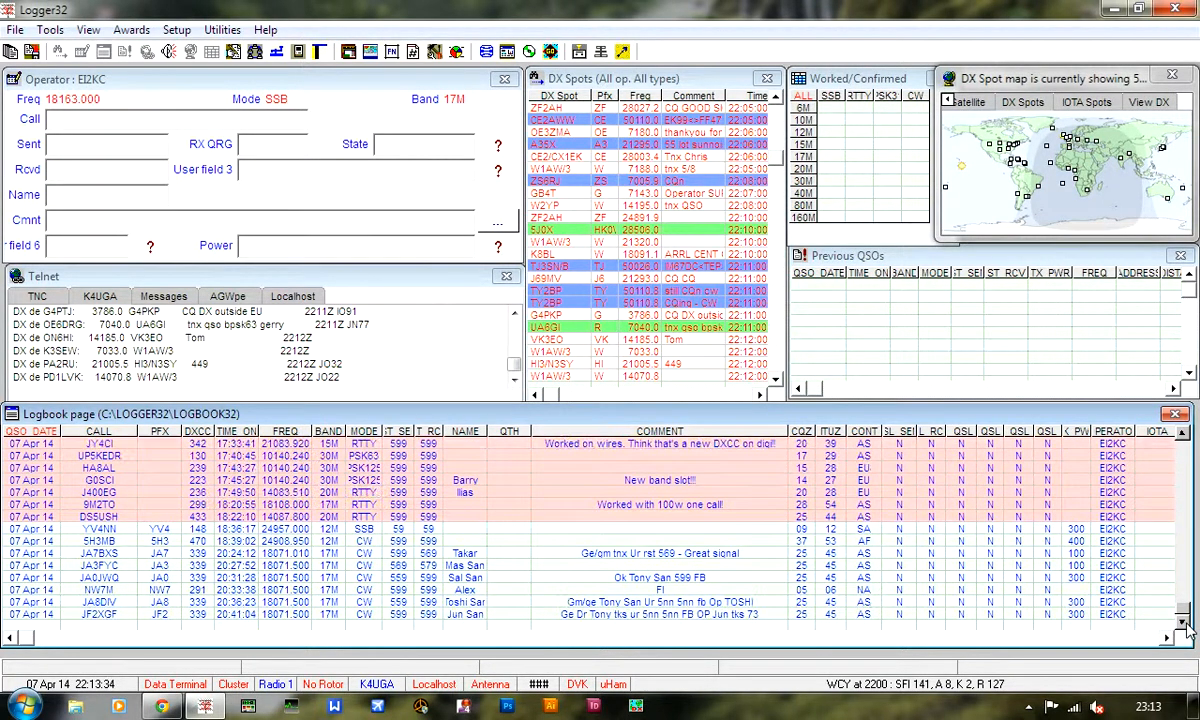
scroll("down", 3)
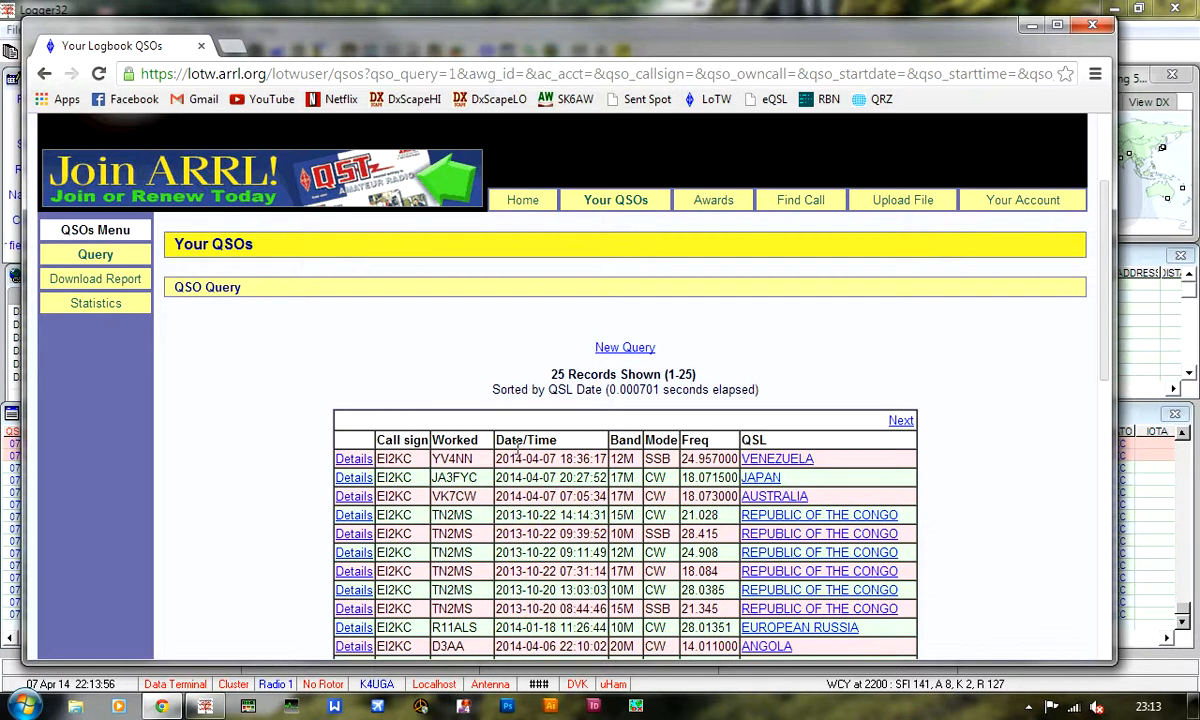
mouse_move(476, 496)
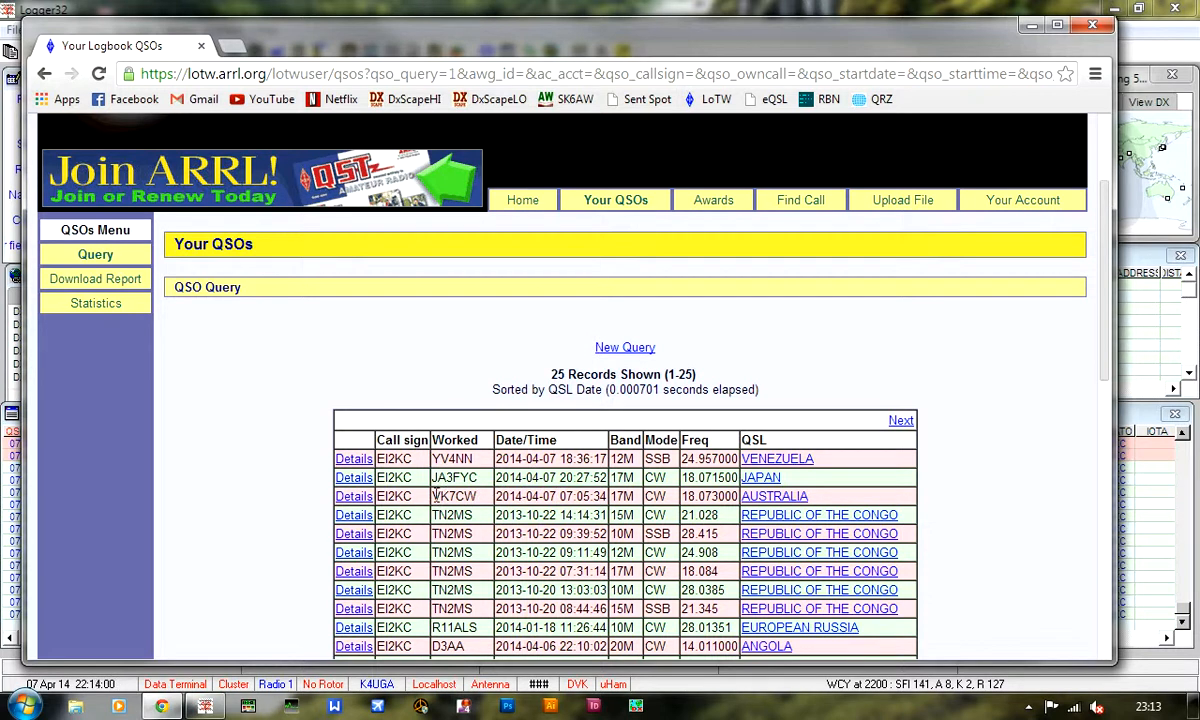
mouse_move(484, 500)
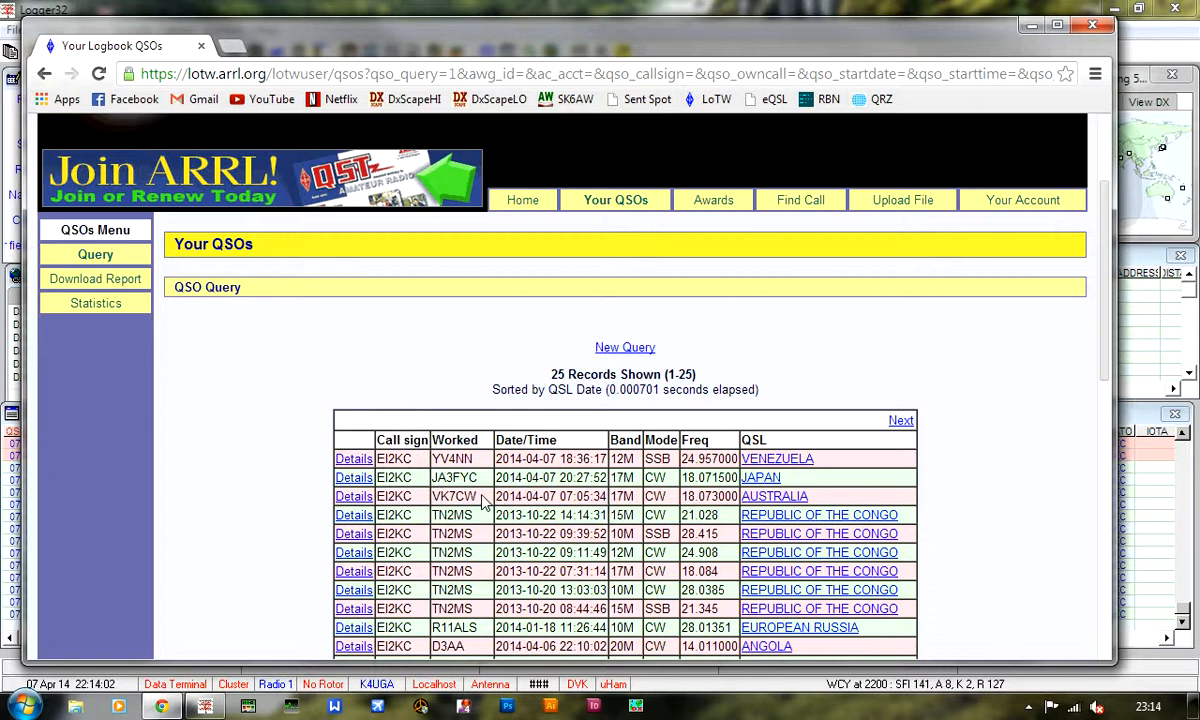
mouse_move(456, 476)
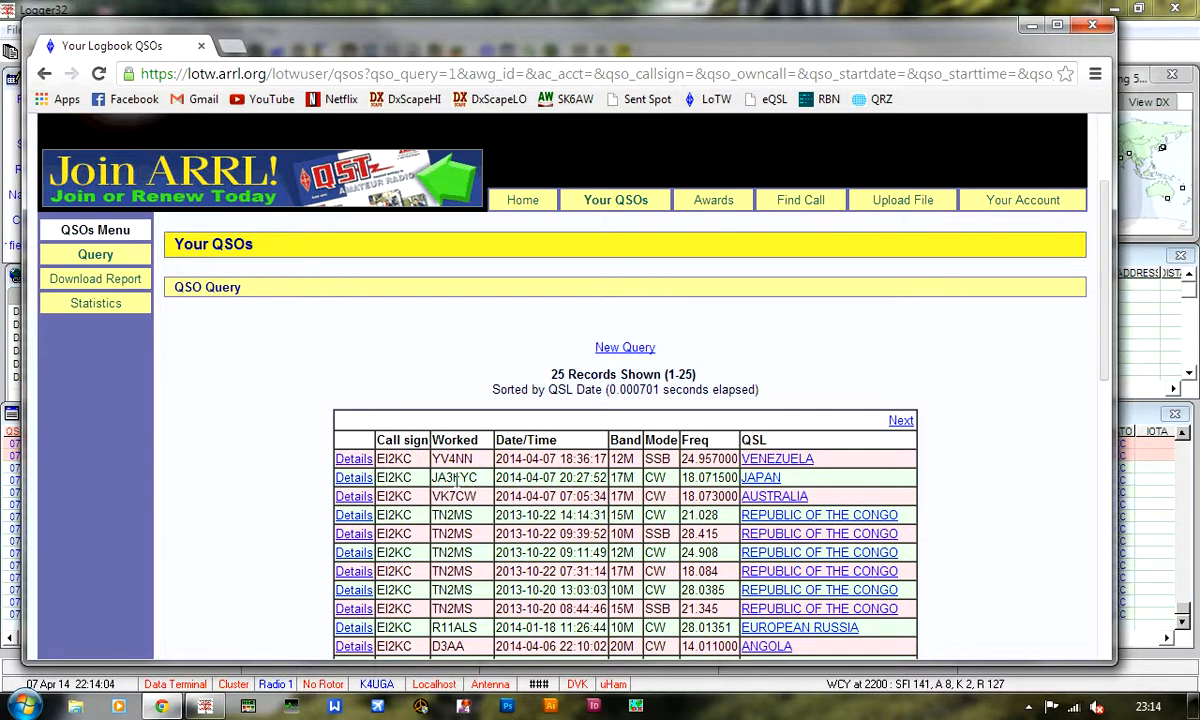
mouse_move(764, 486)
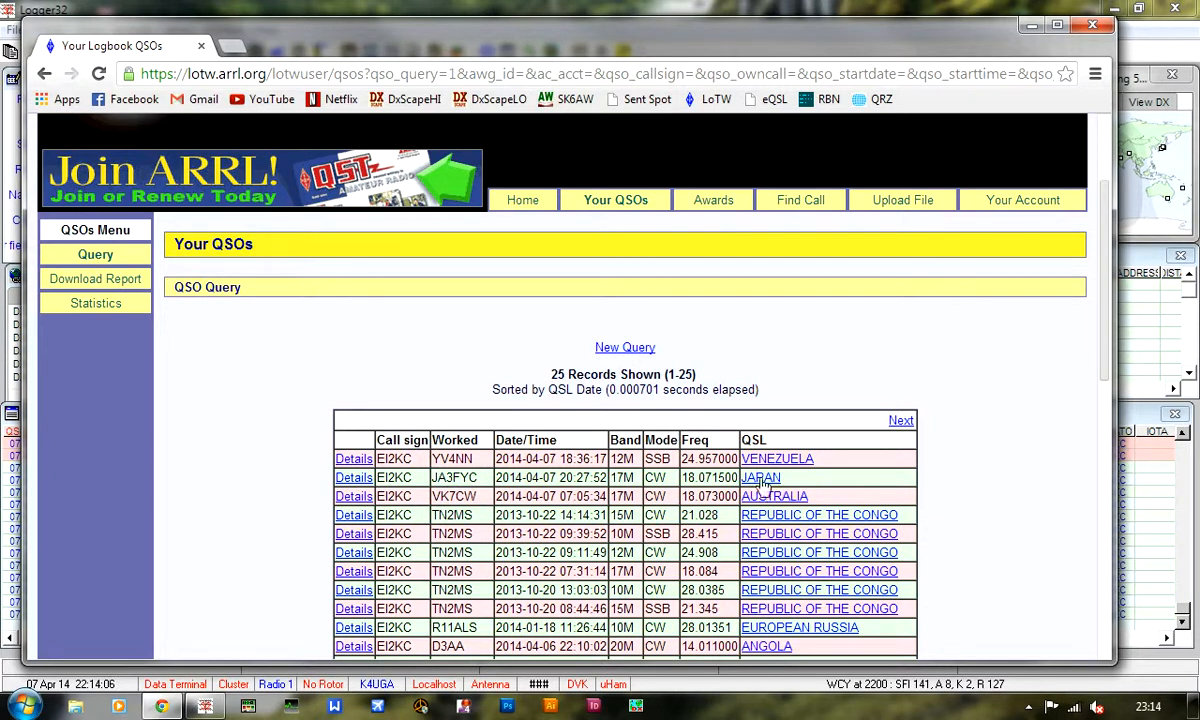
mouse_move(464, 458)
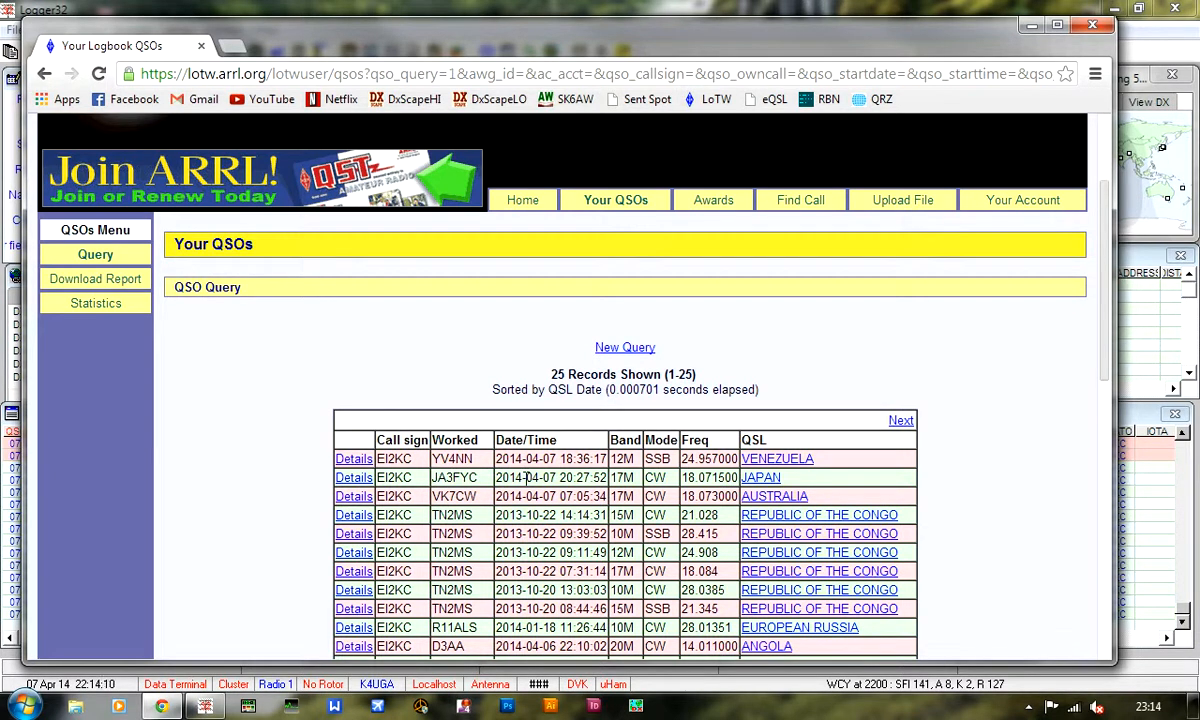
scroll("down", 3)
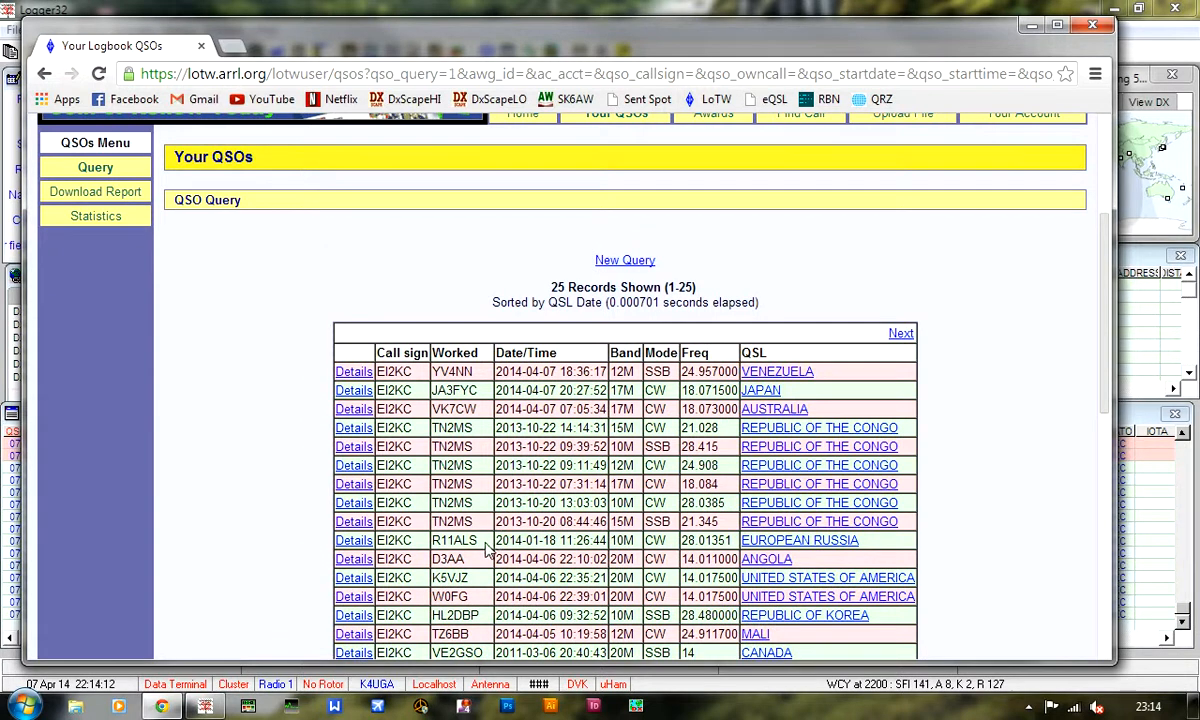
mouse_move(478, 540)
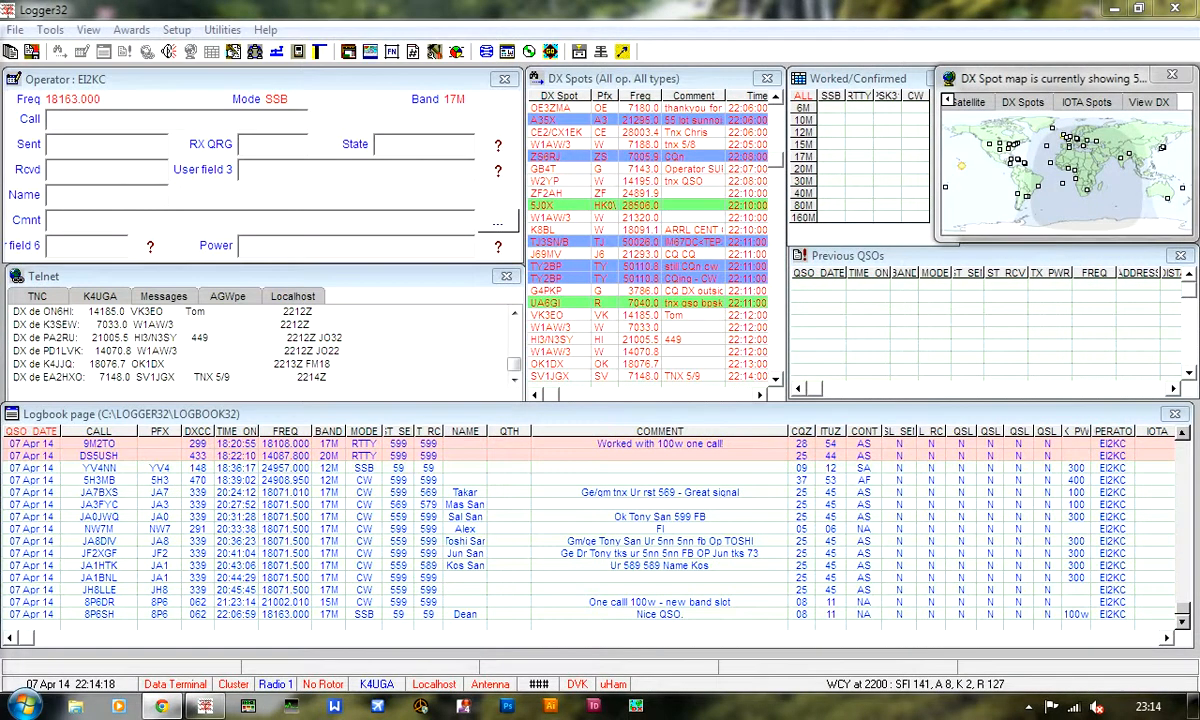
left_click(16, 30)
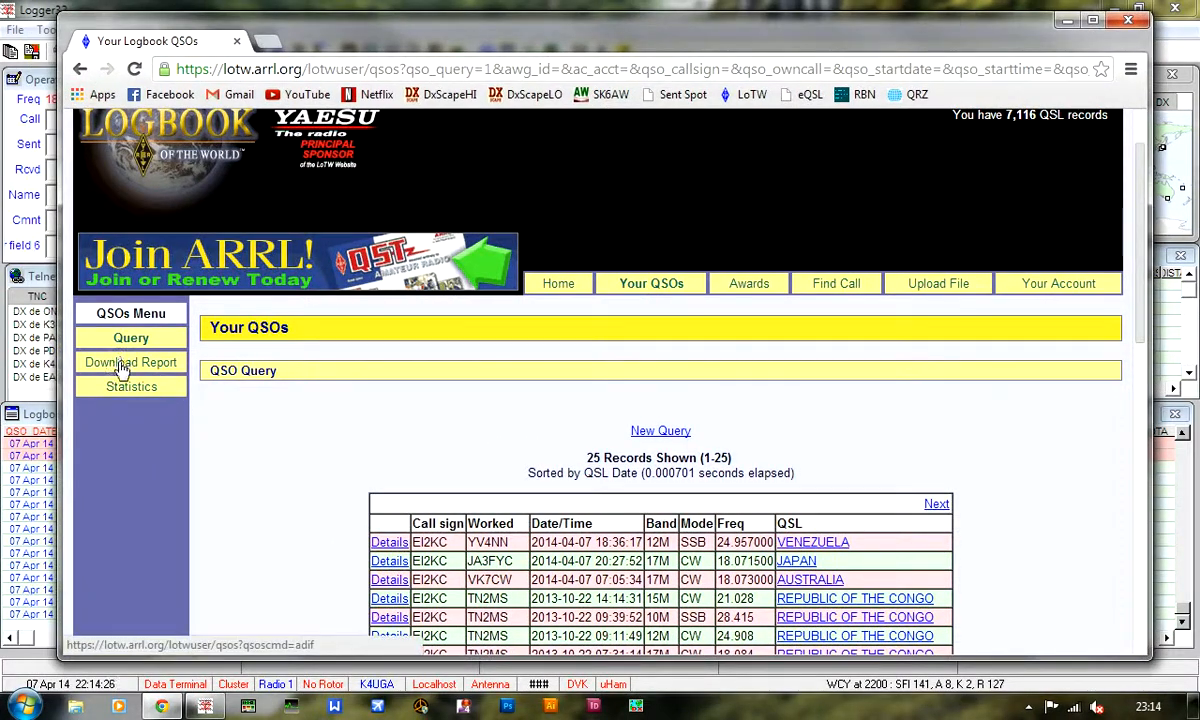
Step: Request the ADIF QSL report since 2014-04-07 with QSL detail, for the chosen call sign
left_click(132, 362)
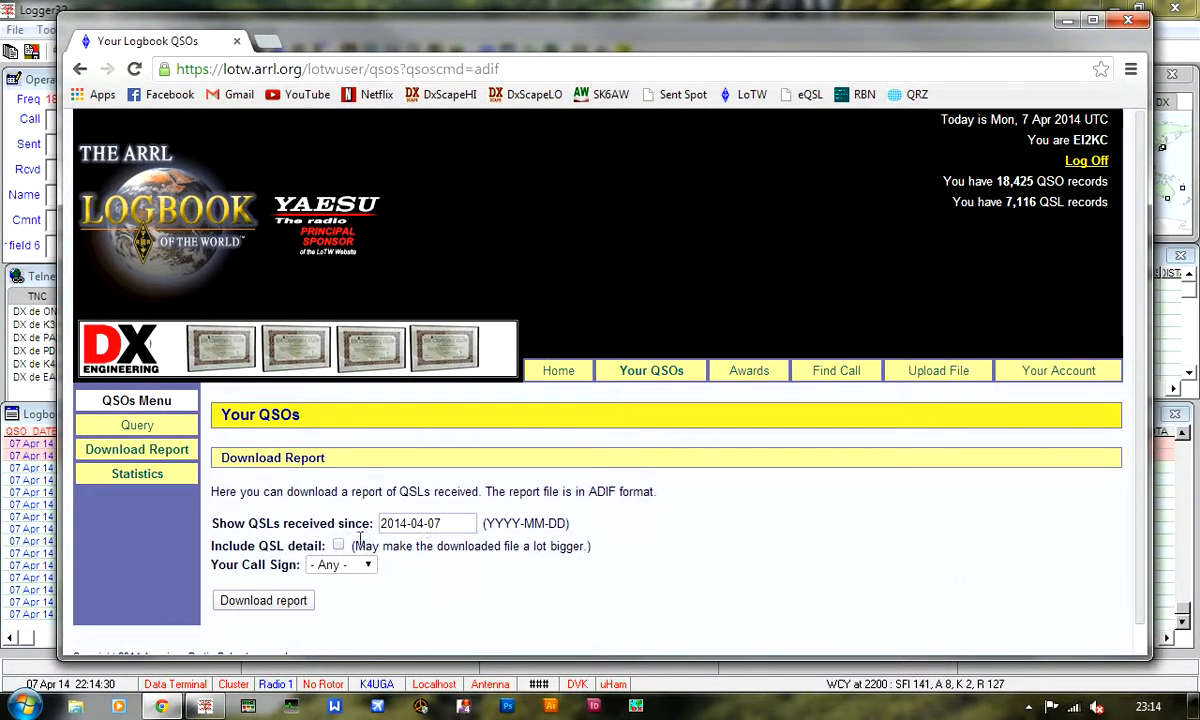
left_click(338, 544)
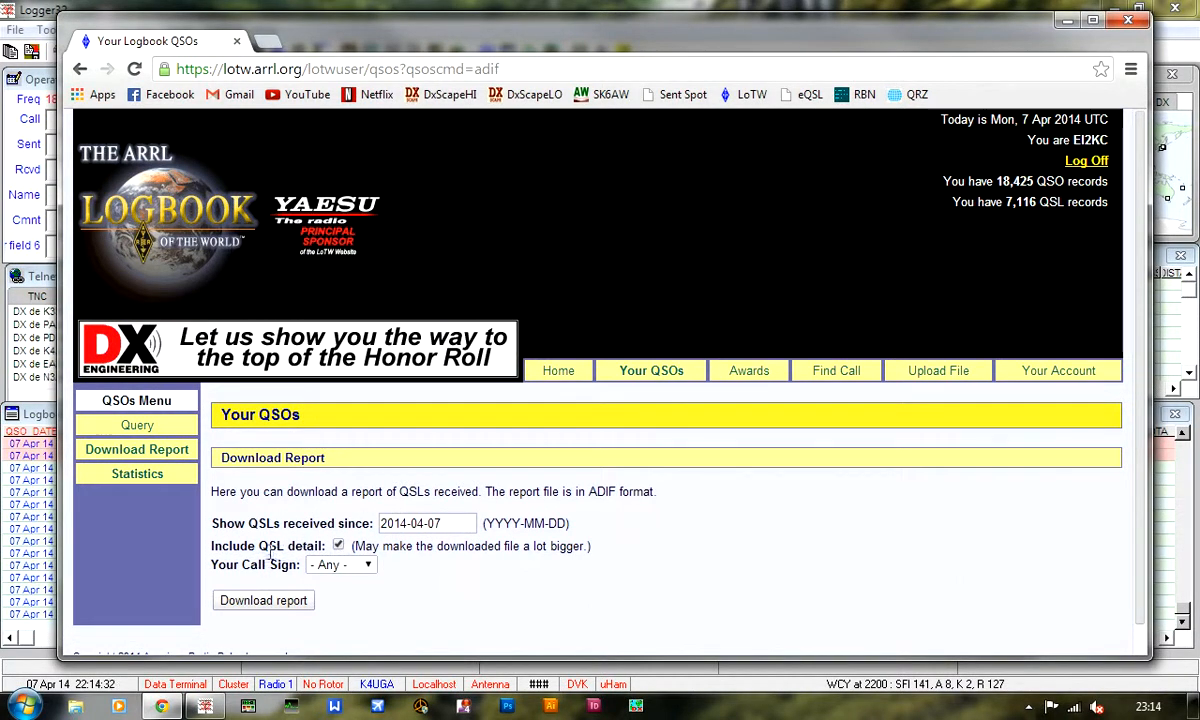
left_click(340, 564)
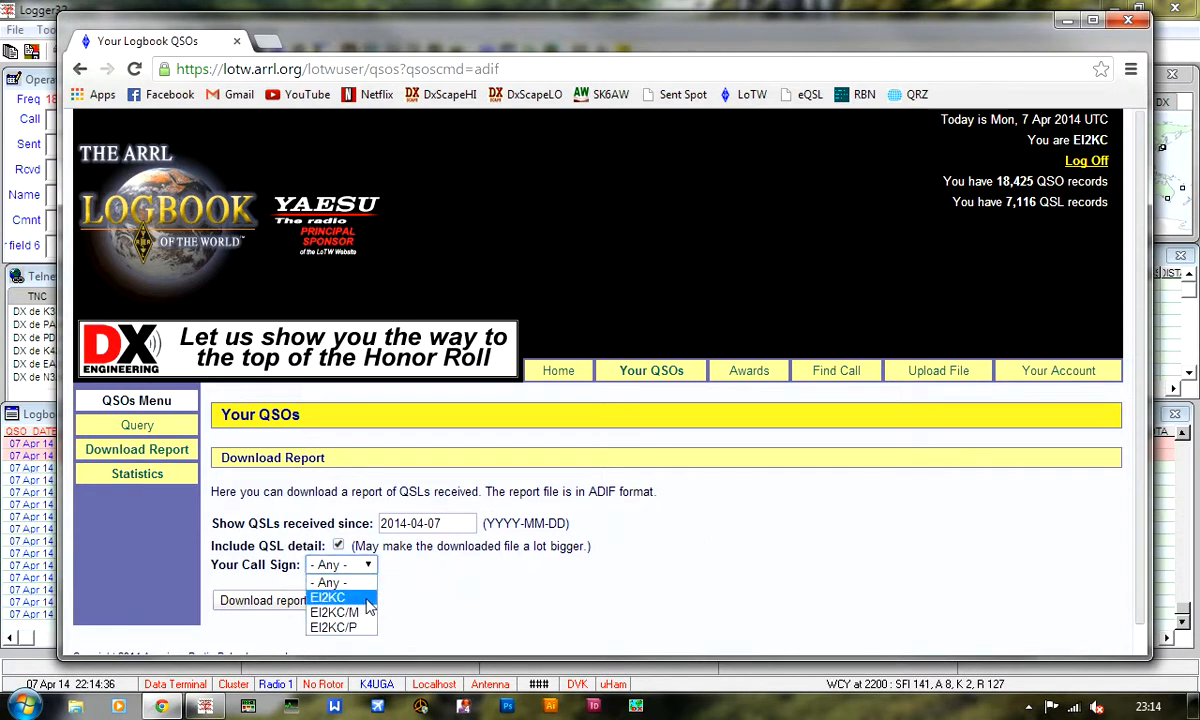
left_click(328, 596)
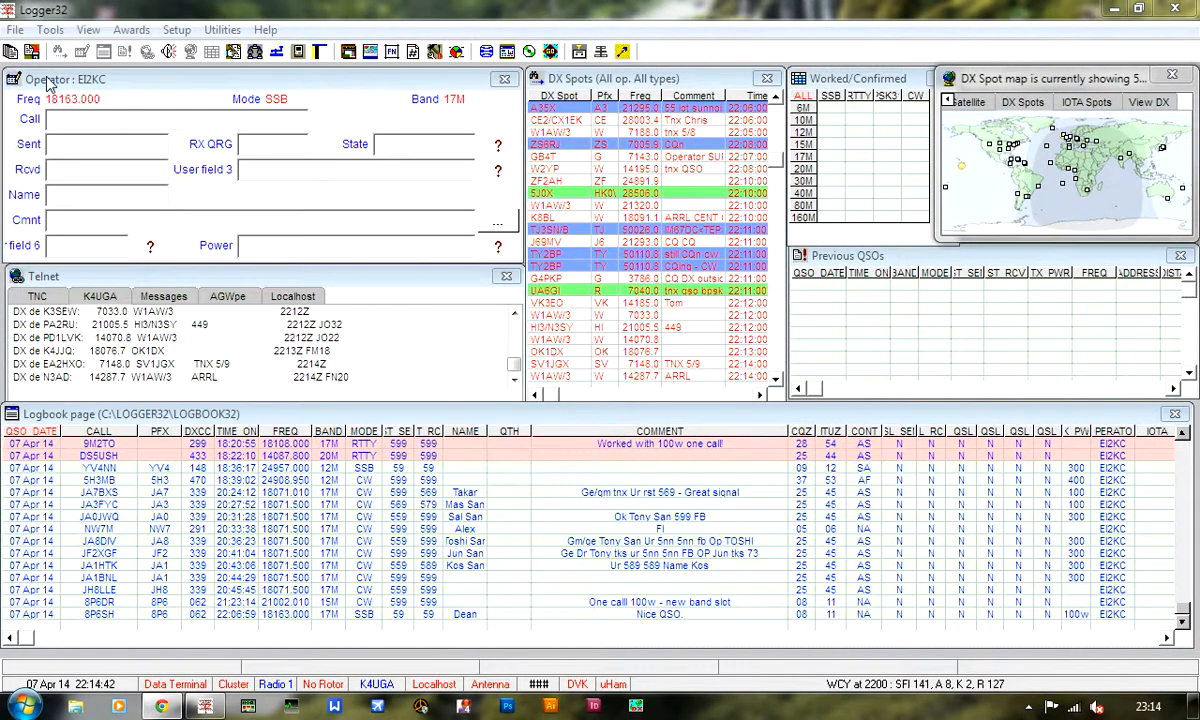
Step: Start Synchronize LoTW and select the newest lotwreport file from Downloads
left_click(16, 30)
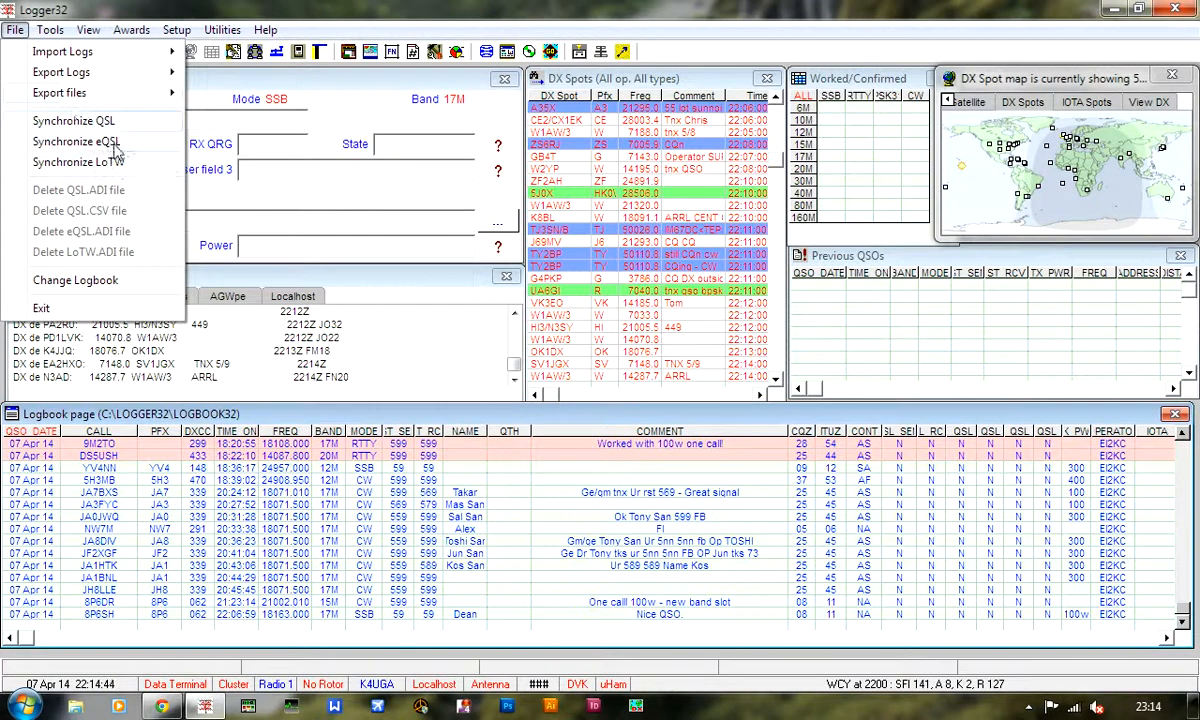
mouse_move(80, 162)
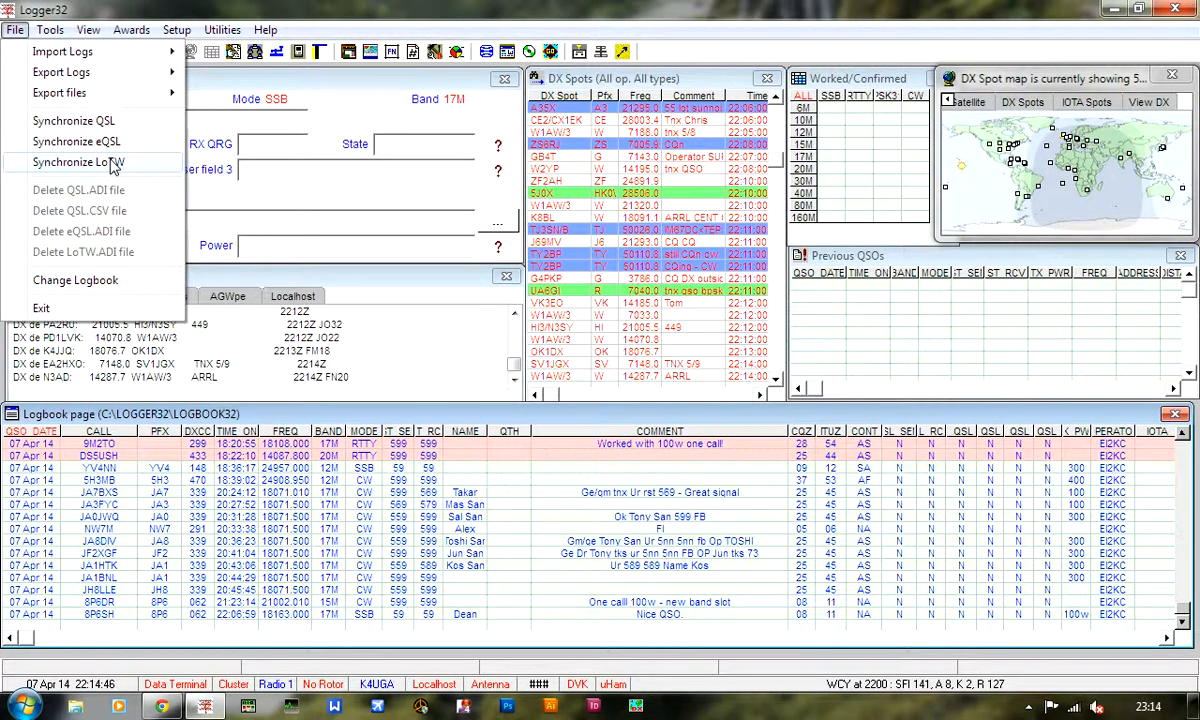
left_click(78, 162)
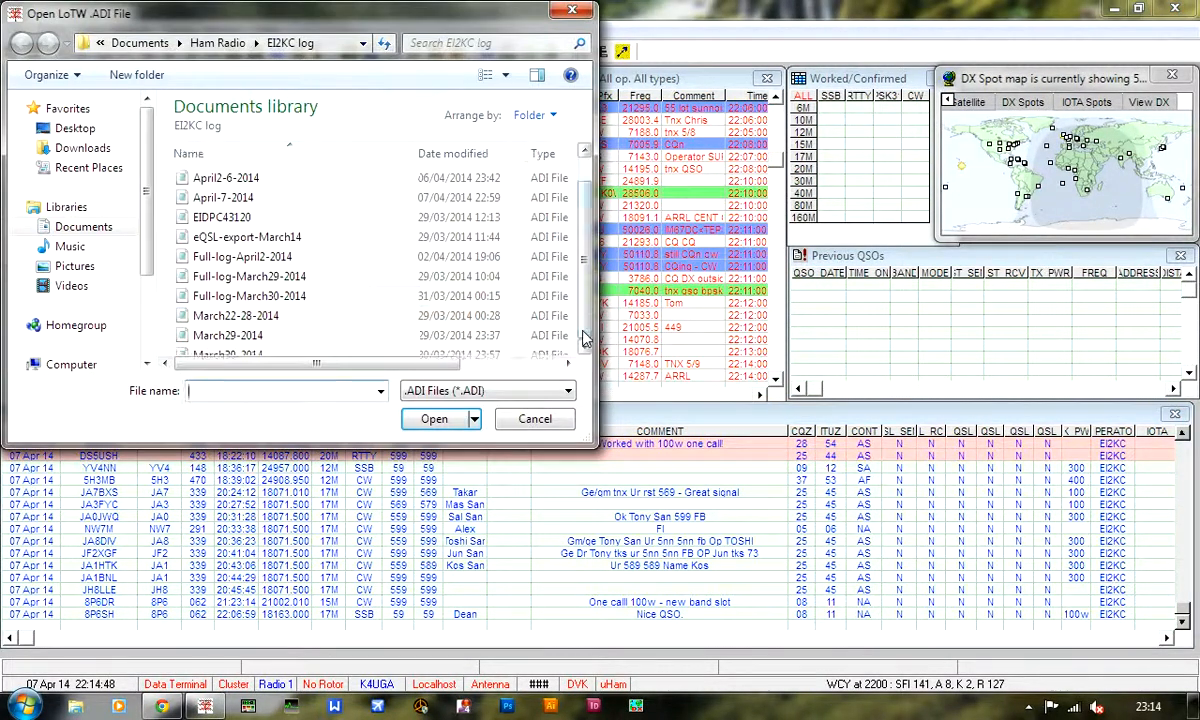
left_click(218, 44)
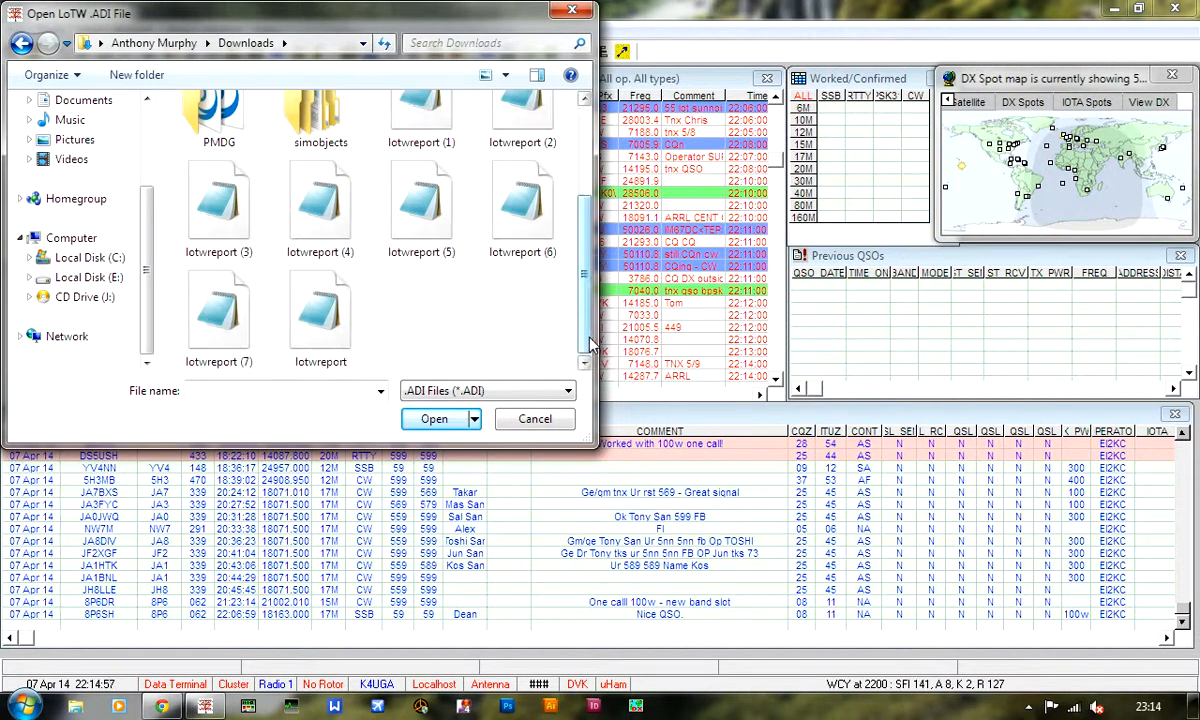
left_click(434, 418)
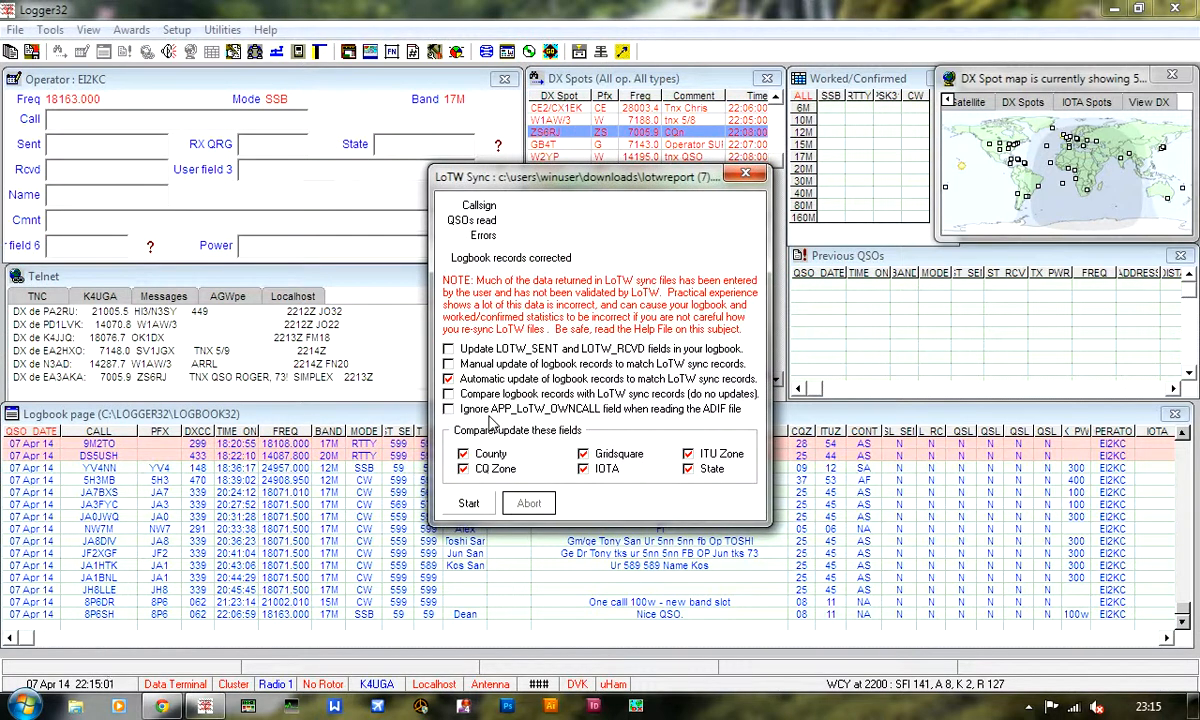
Step: Run the sync updating 11 QSOs, then acknowledge the summary and the 3-record mismatch warning
left_click(468, 504)
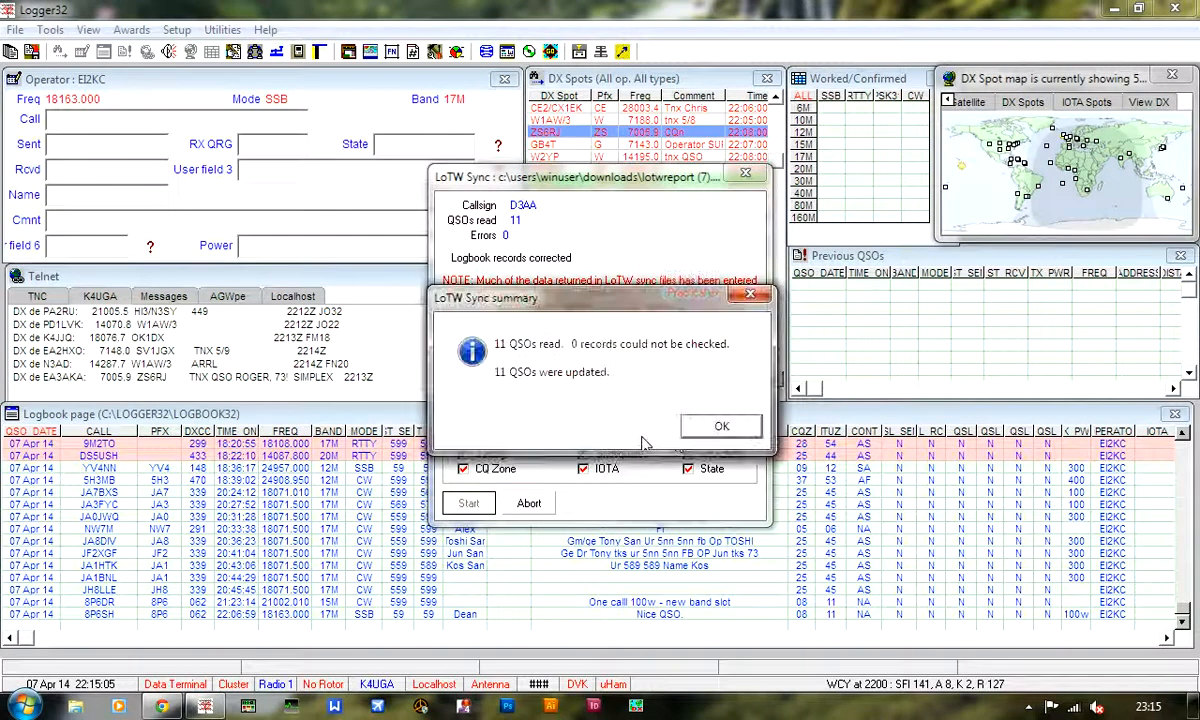
mouse_move(600, 370)
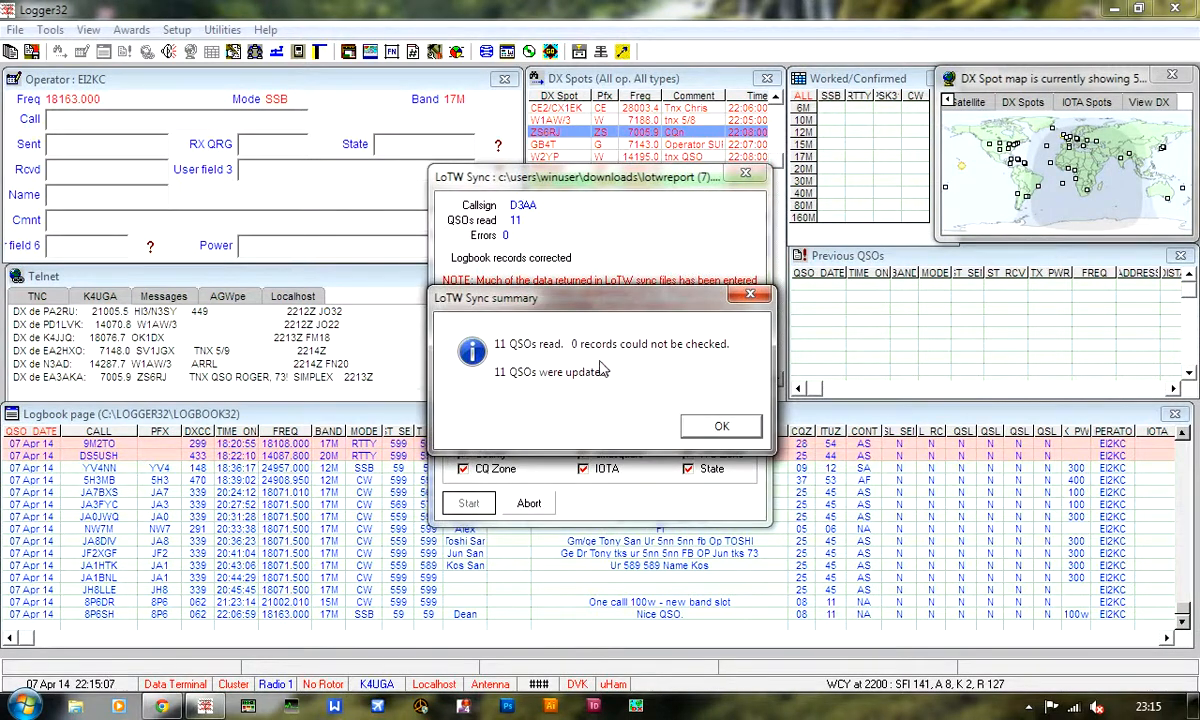
mouse_move(670, 414)
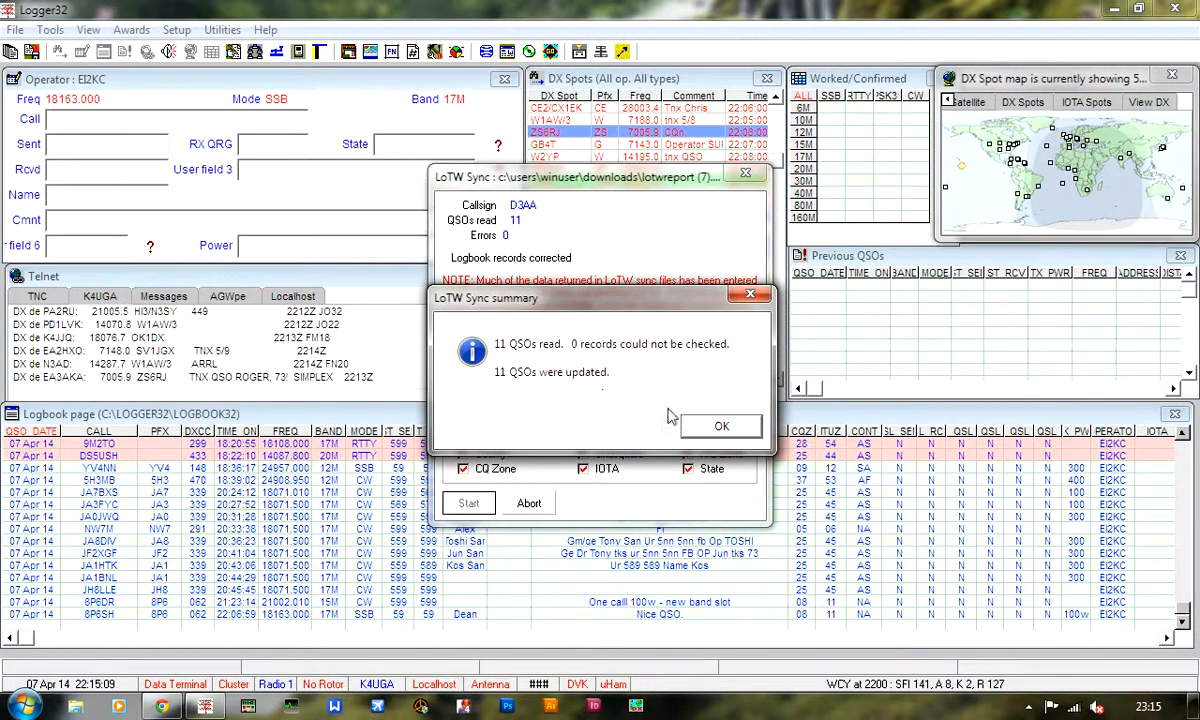
left_click(720, 426)
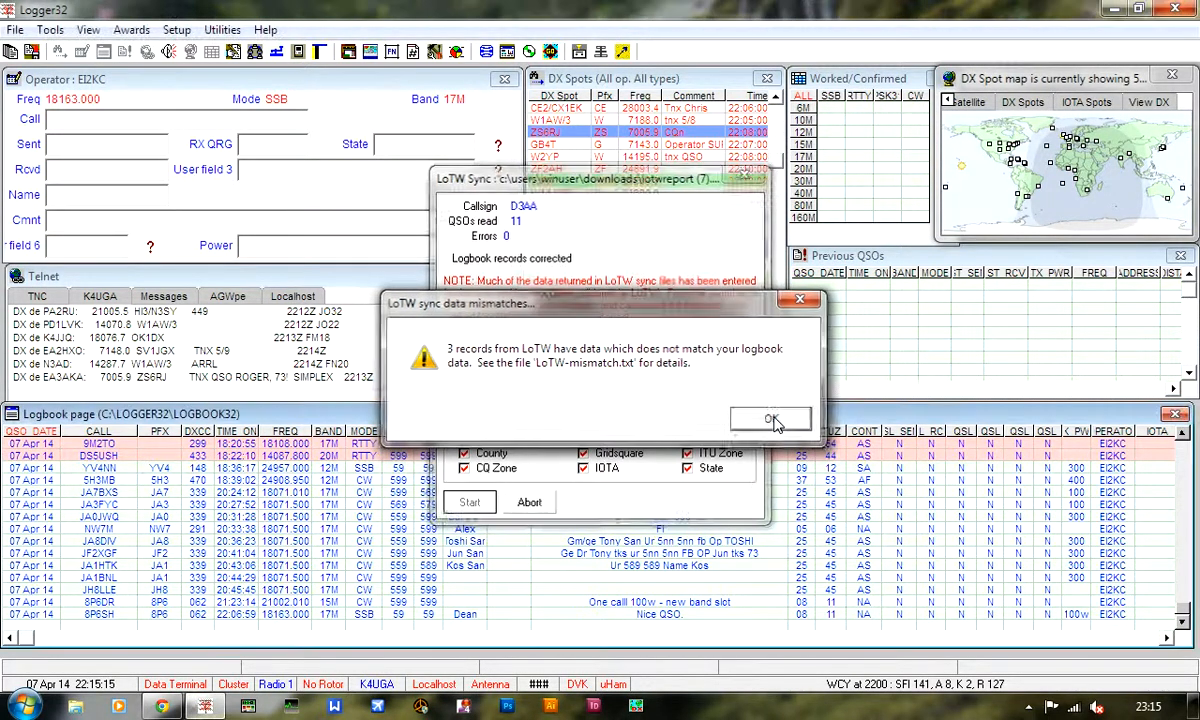
left_click(770, 420)
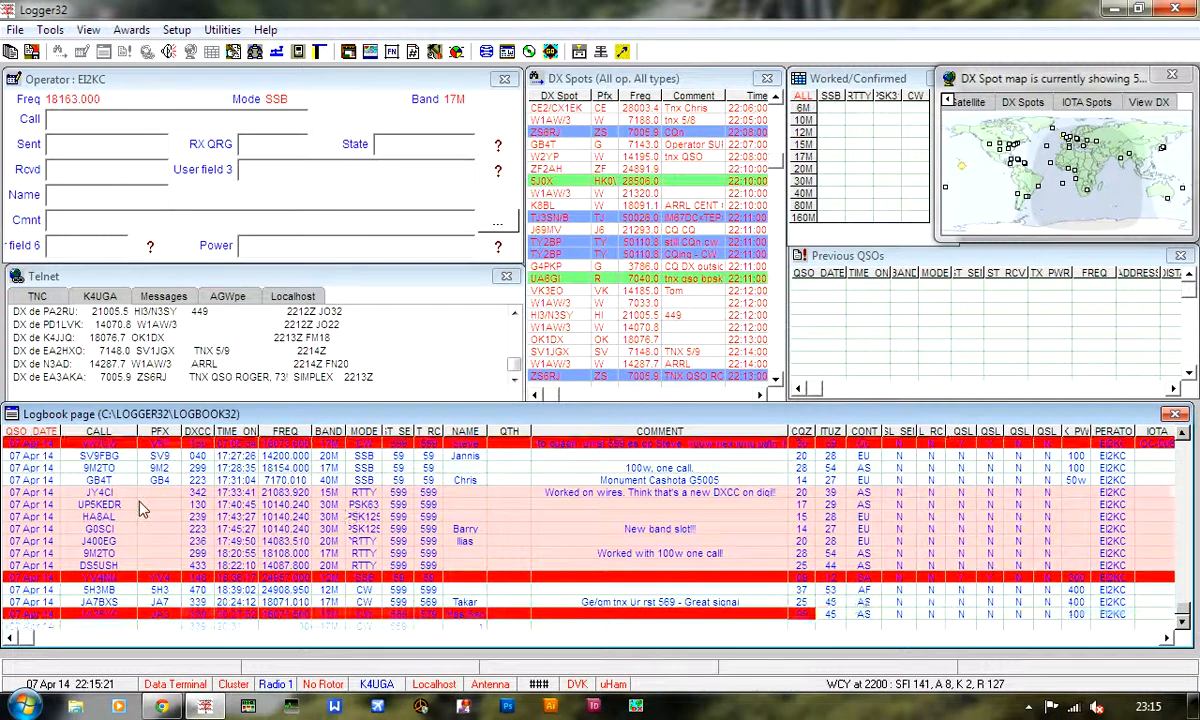
scroll("down", 3)
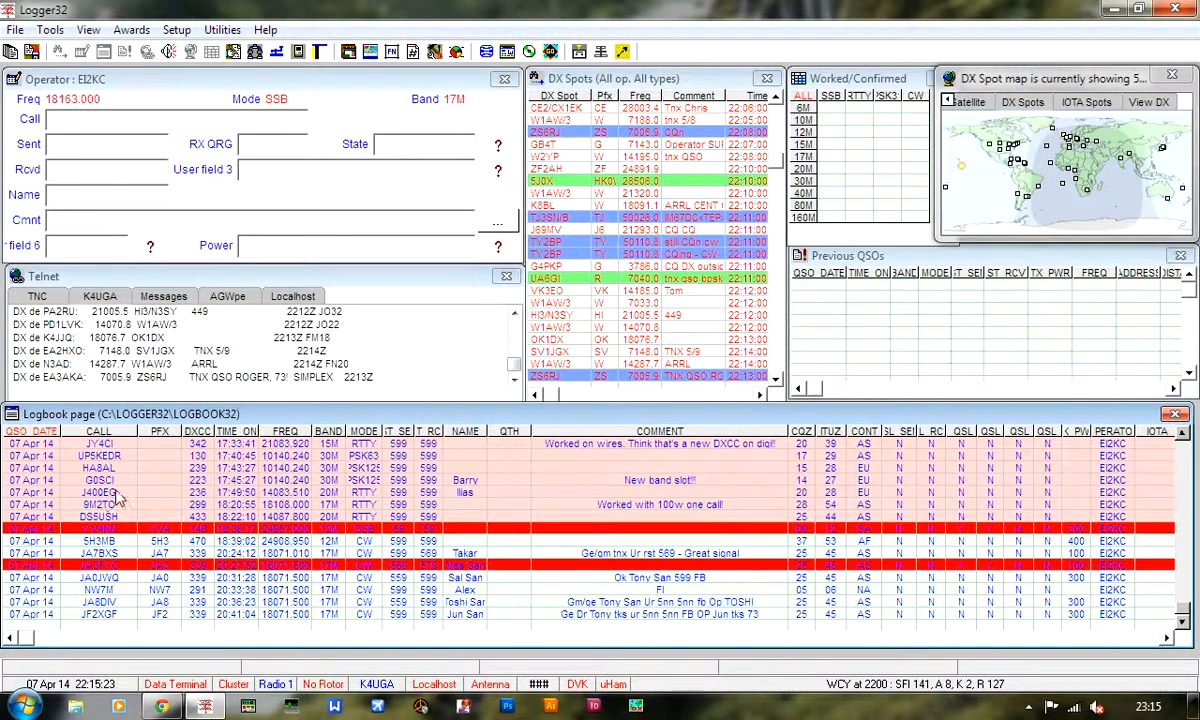
scroll("down", 3)
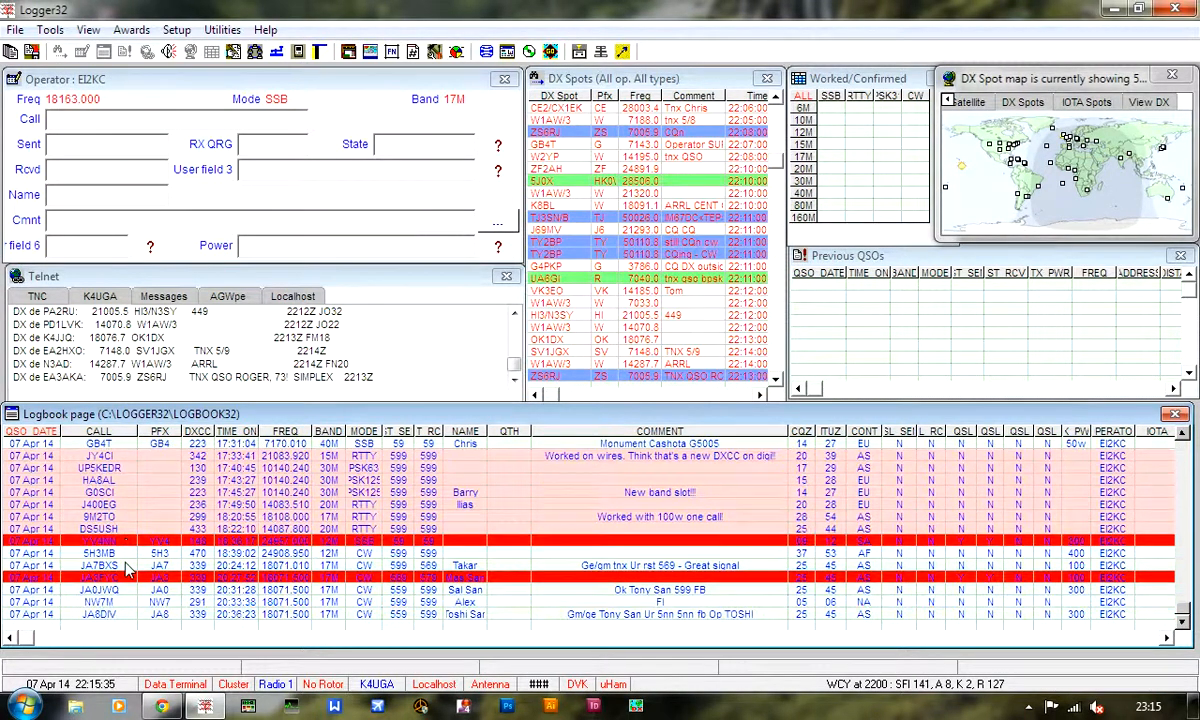
scroll("down", 3)
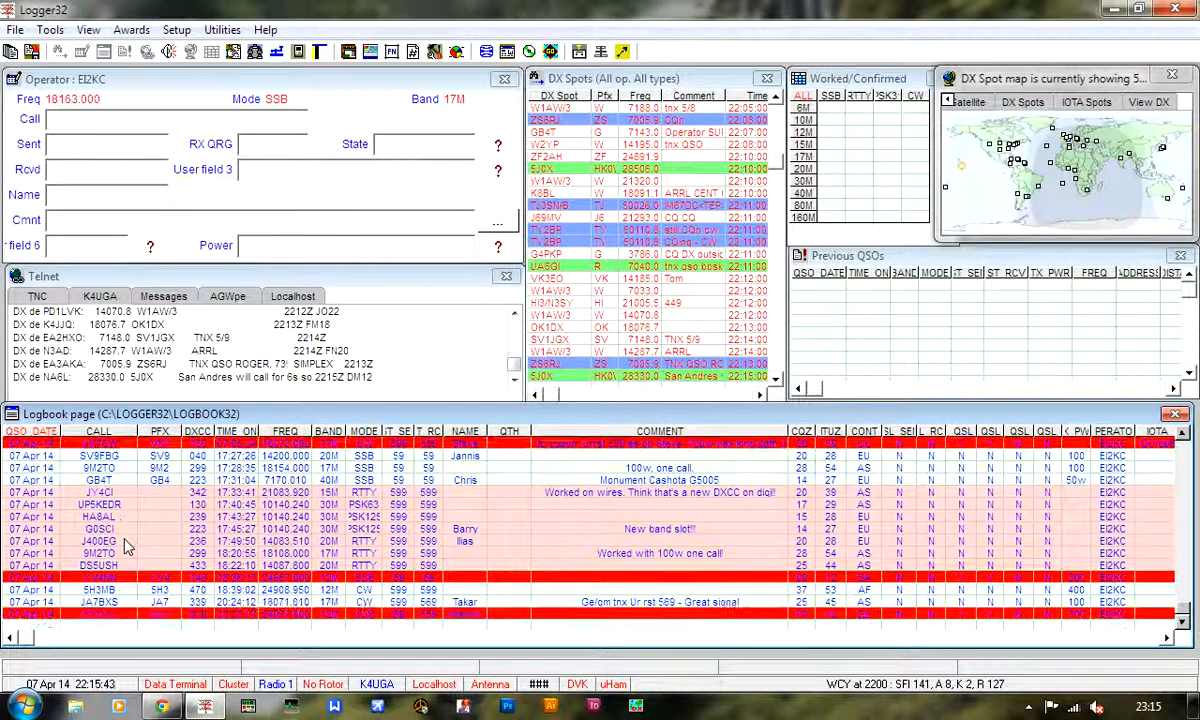
scroll("down", 3)
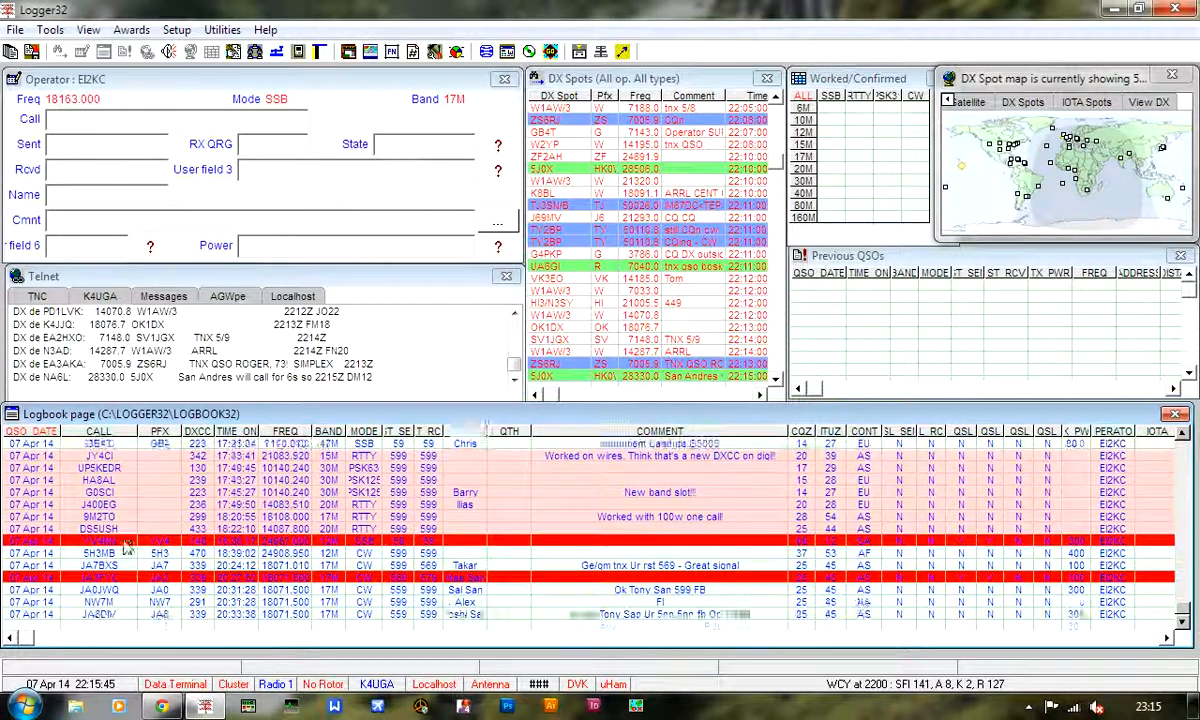